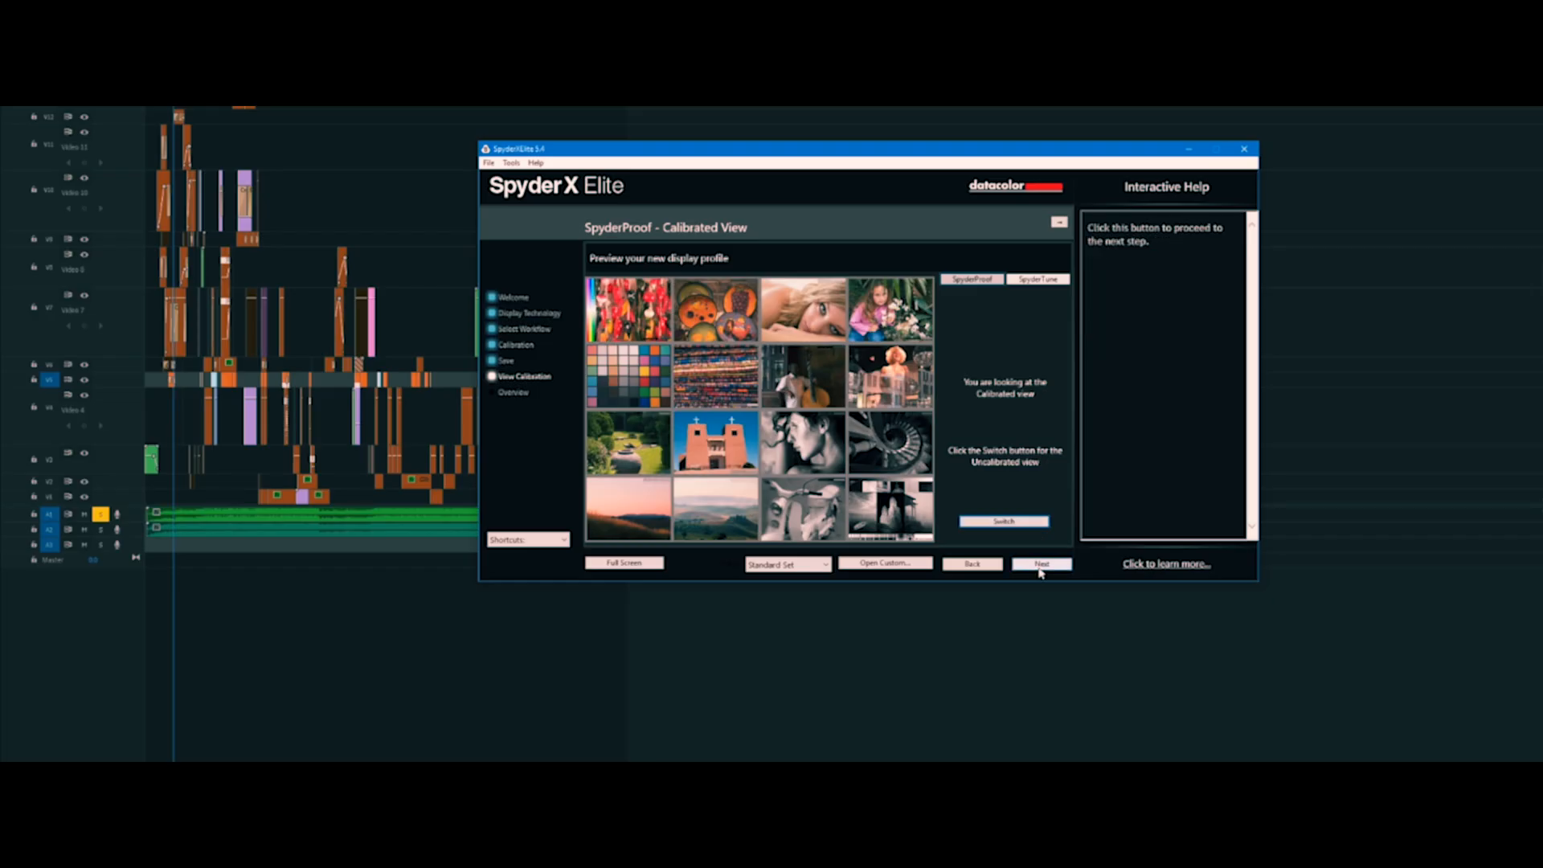
# Open Profile Overview and cycle the gamut comparison through NTSC, AdobeRGB, P3, sRGB, then NTSC.
pyautogui.click(1041, 563)
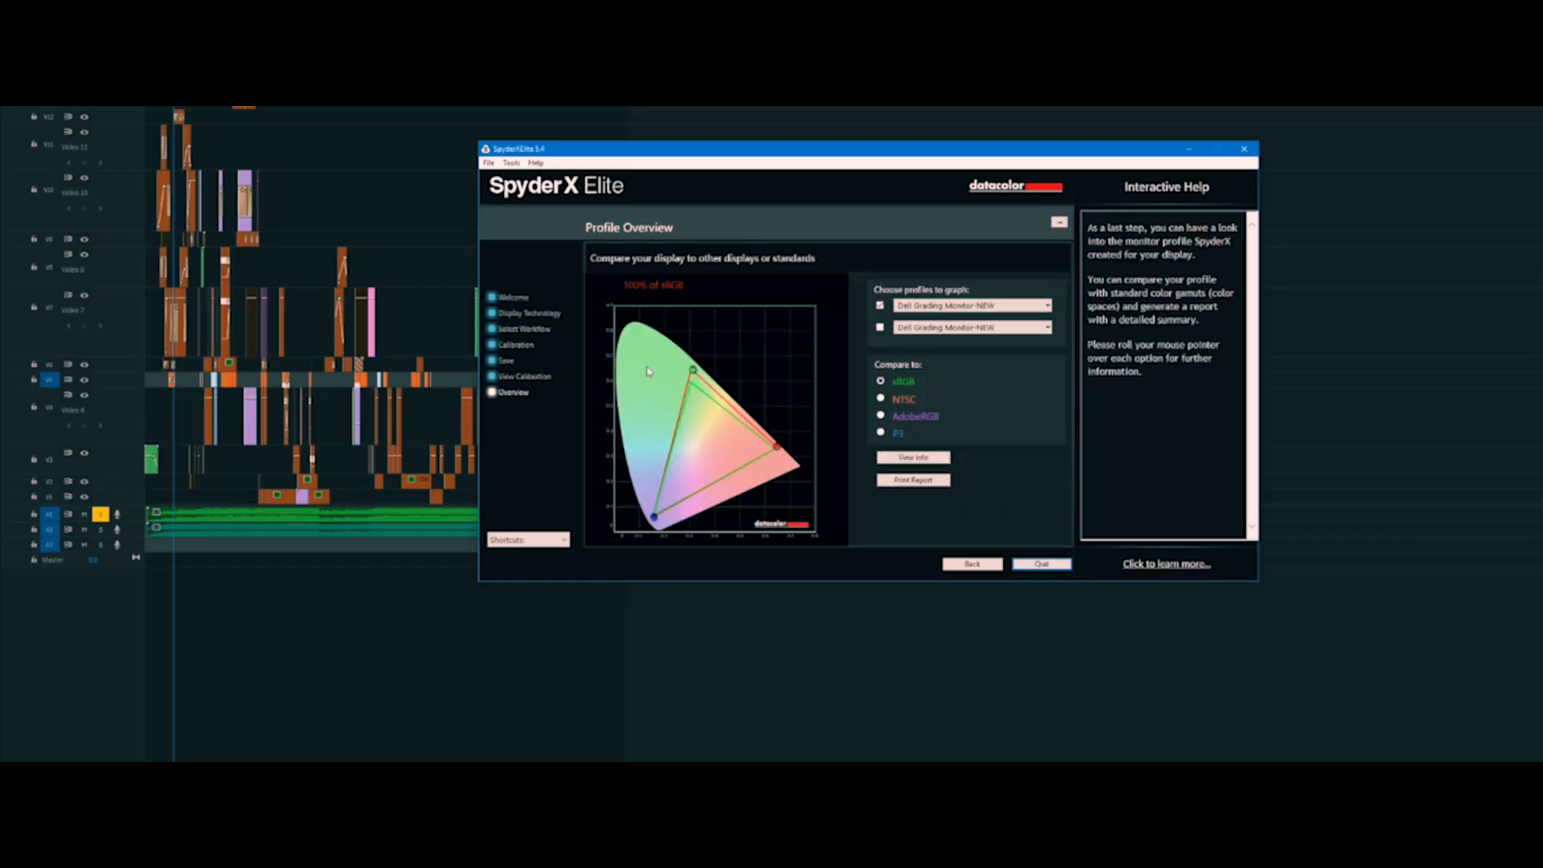
pyautogui.moveTo(744, 451)
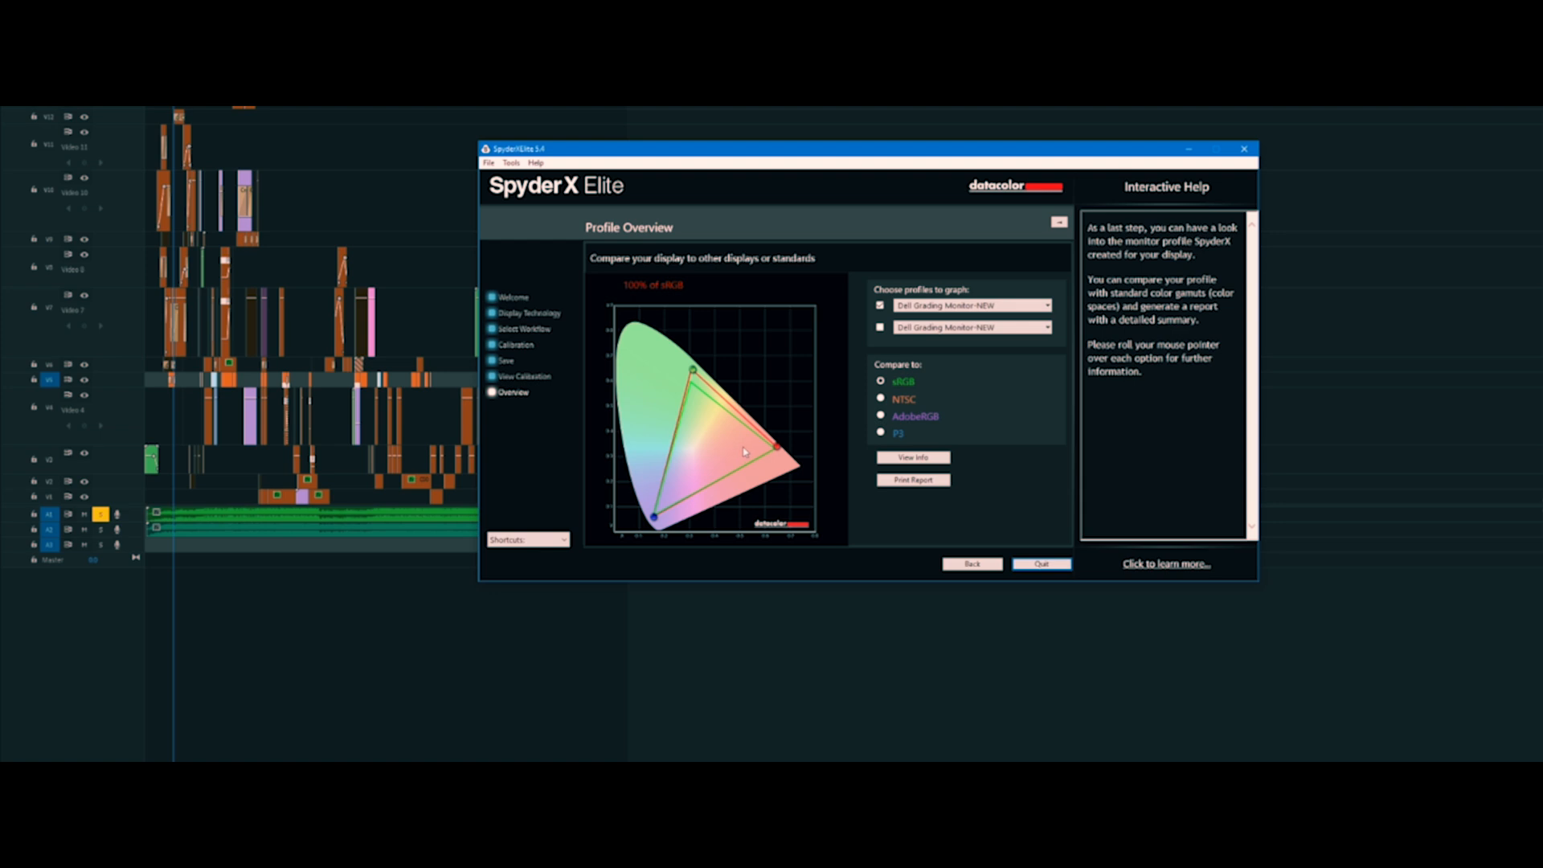
pyautogui.click(879, 398)
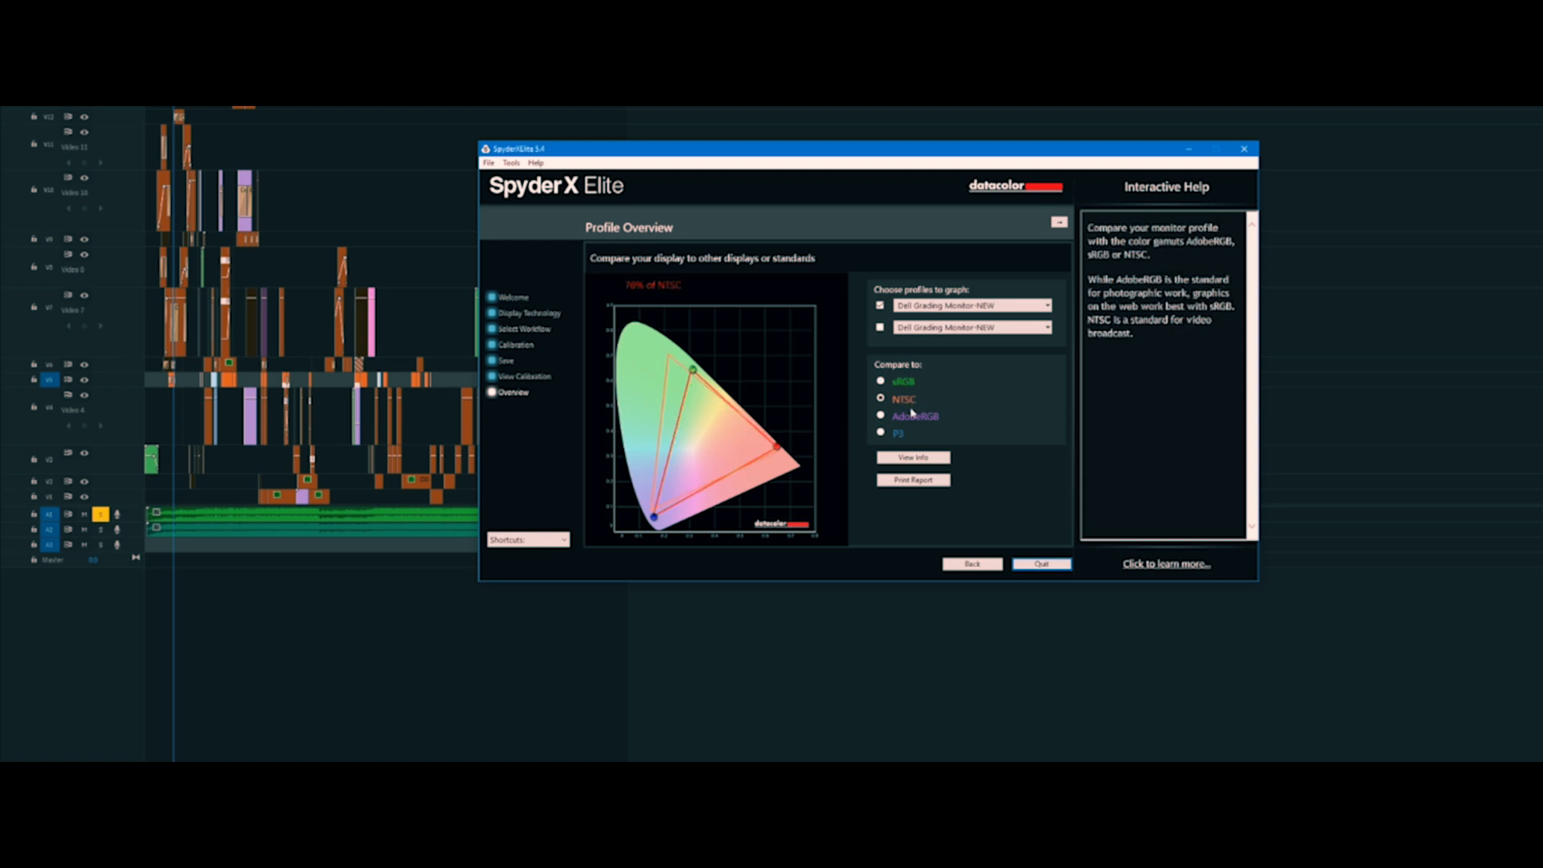
pyautogui.click(879, 415)
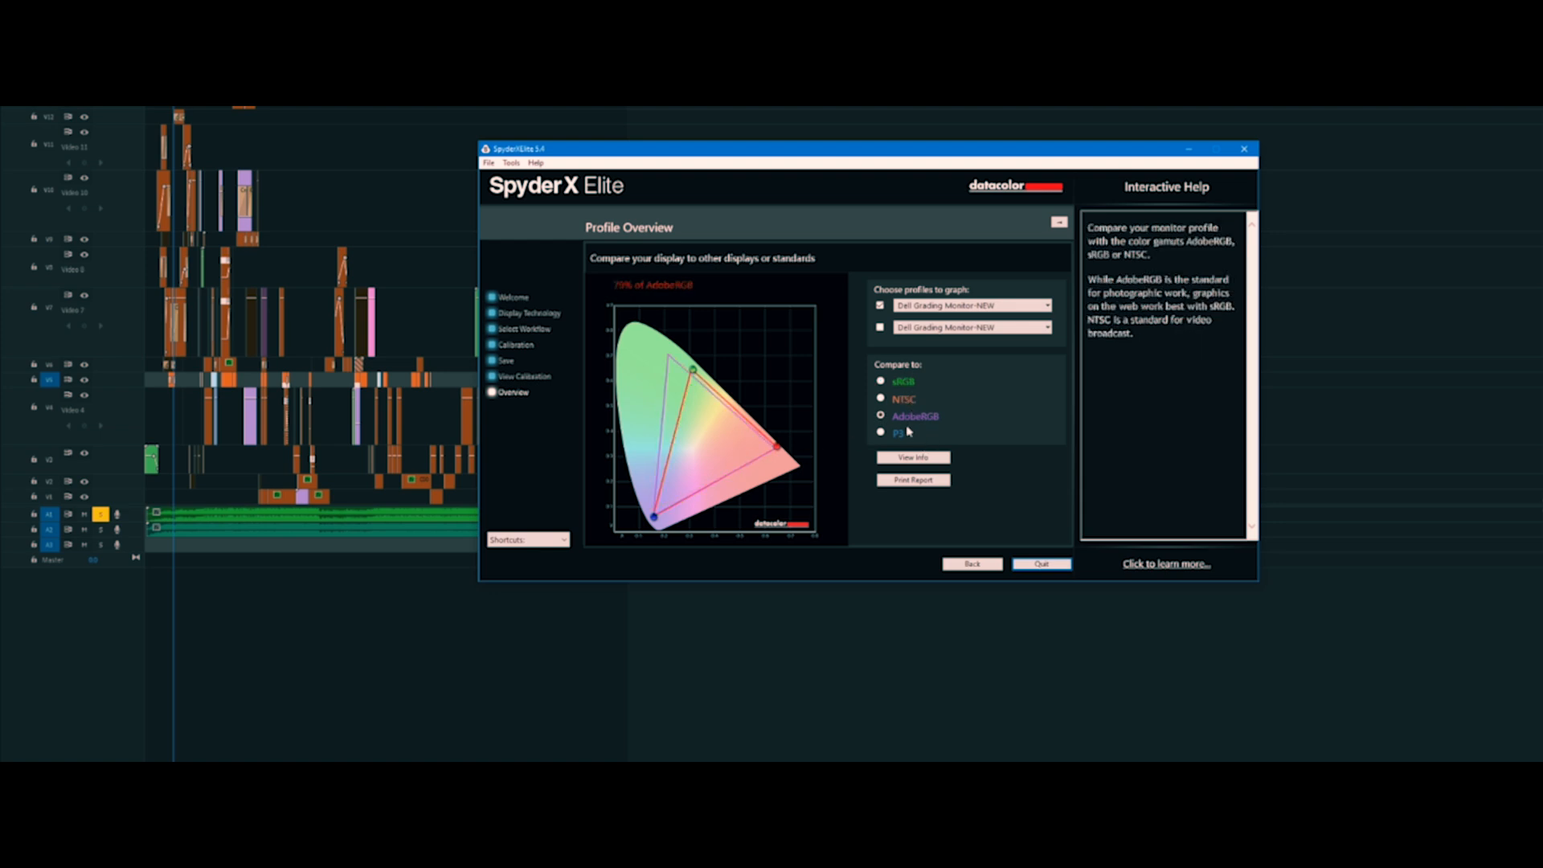
pyautogui.click(879, 433)
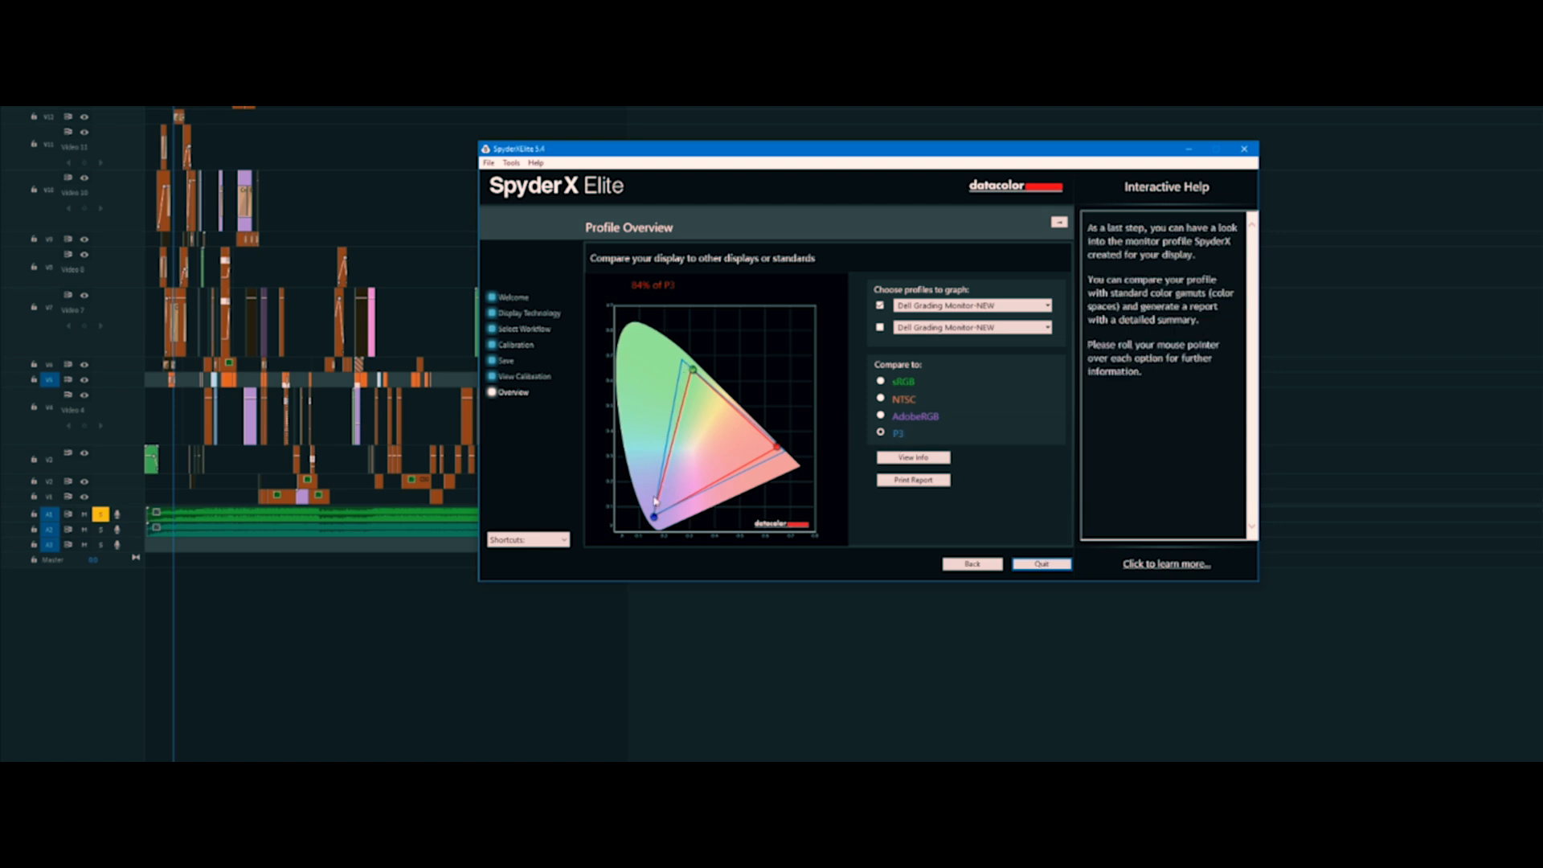
pyautogui.click(878, 381)
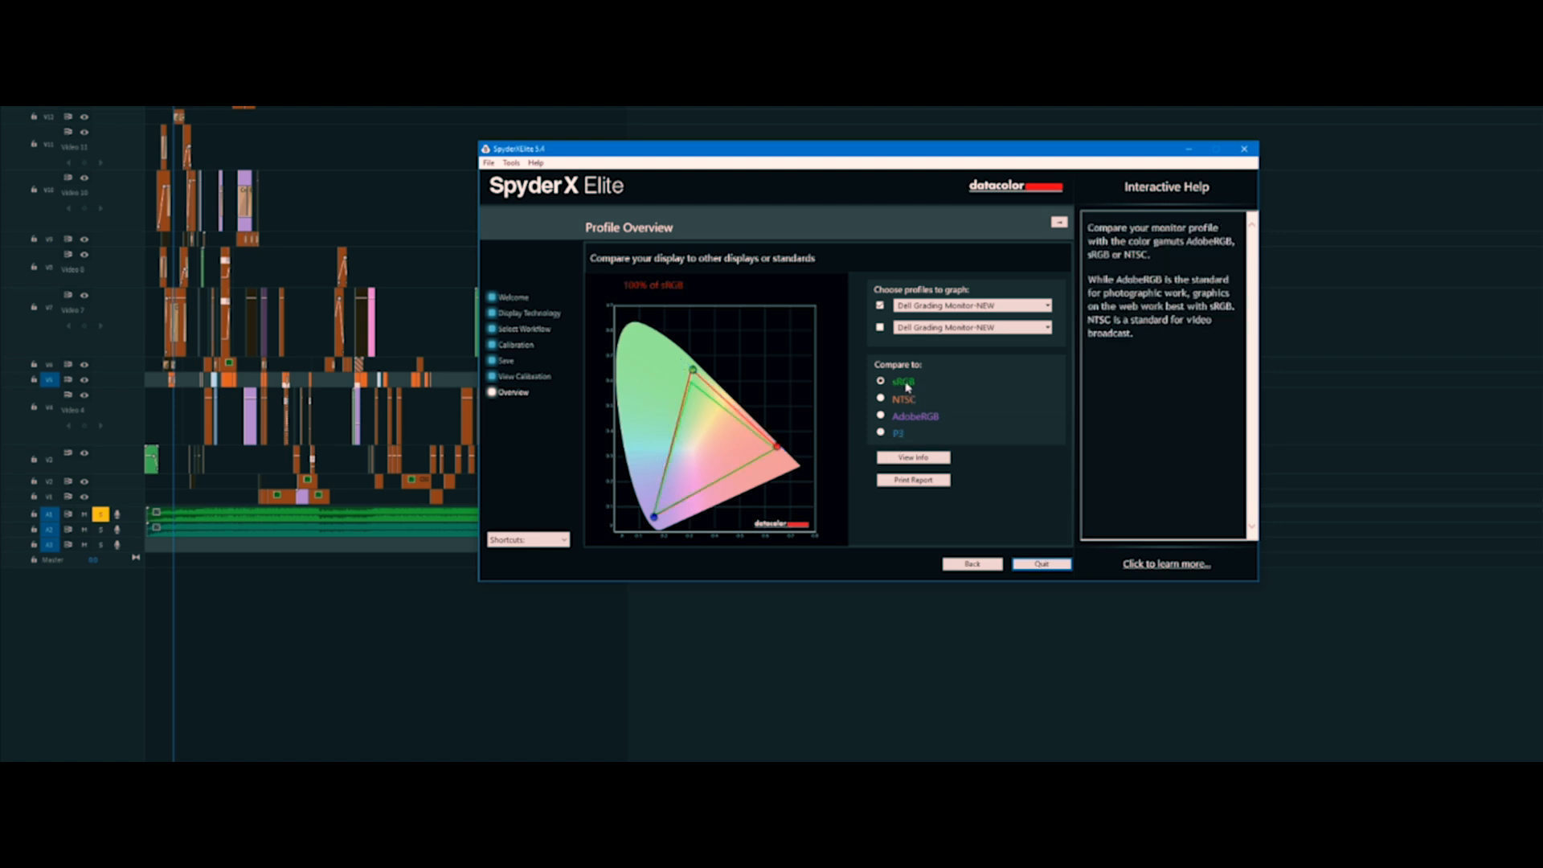
pyautogui.click(878, 397)
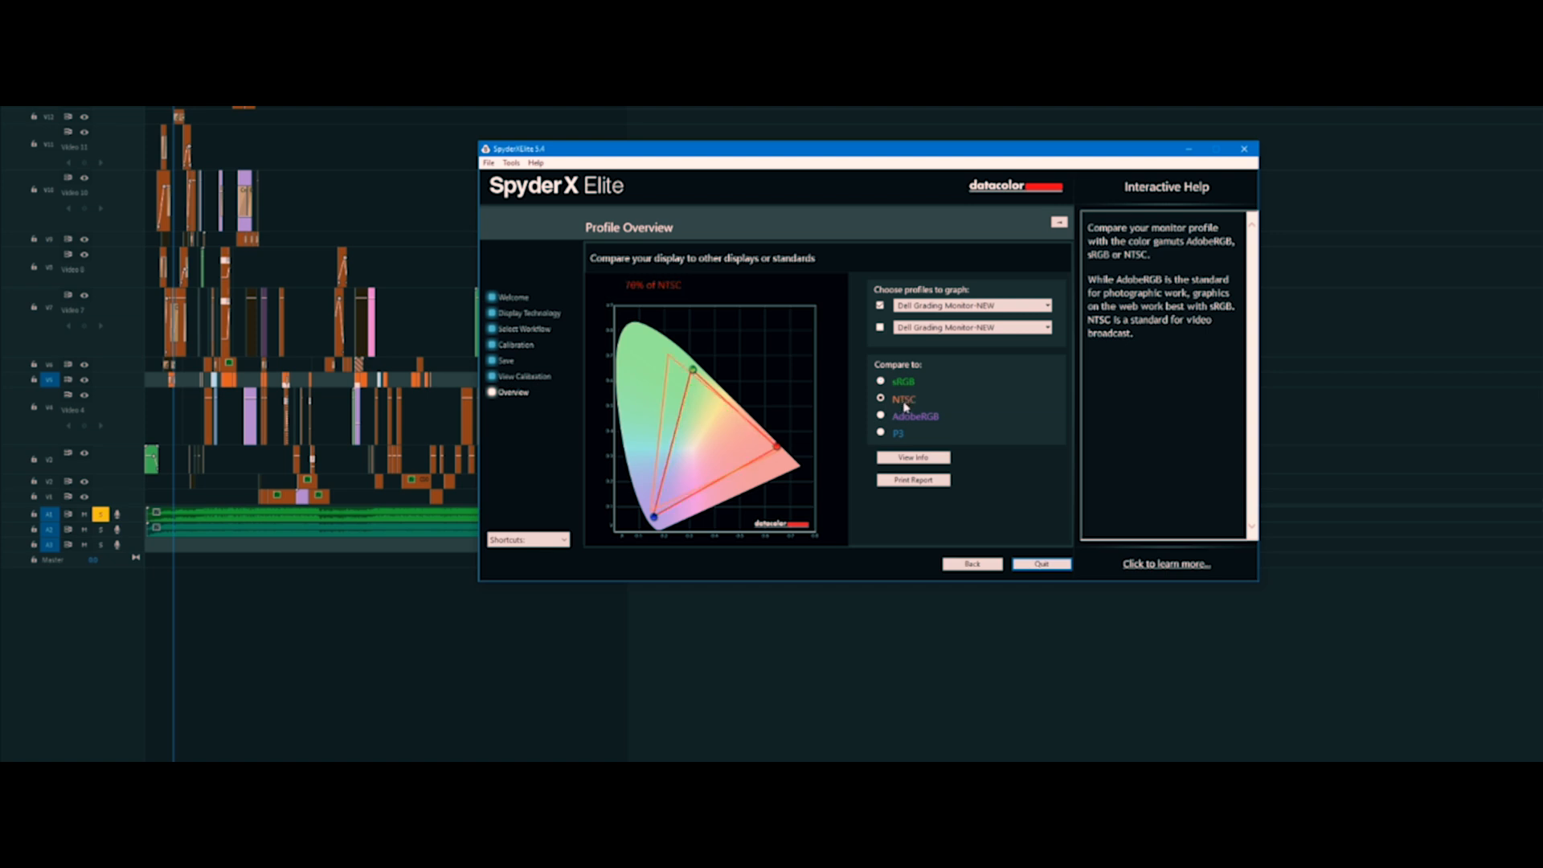
pyautogui.moveTo(919, 426)
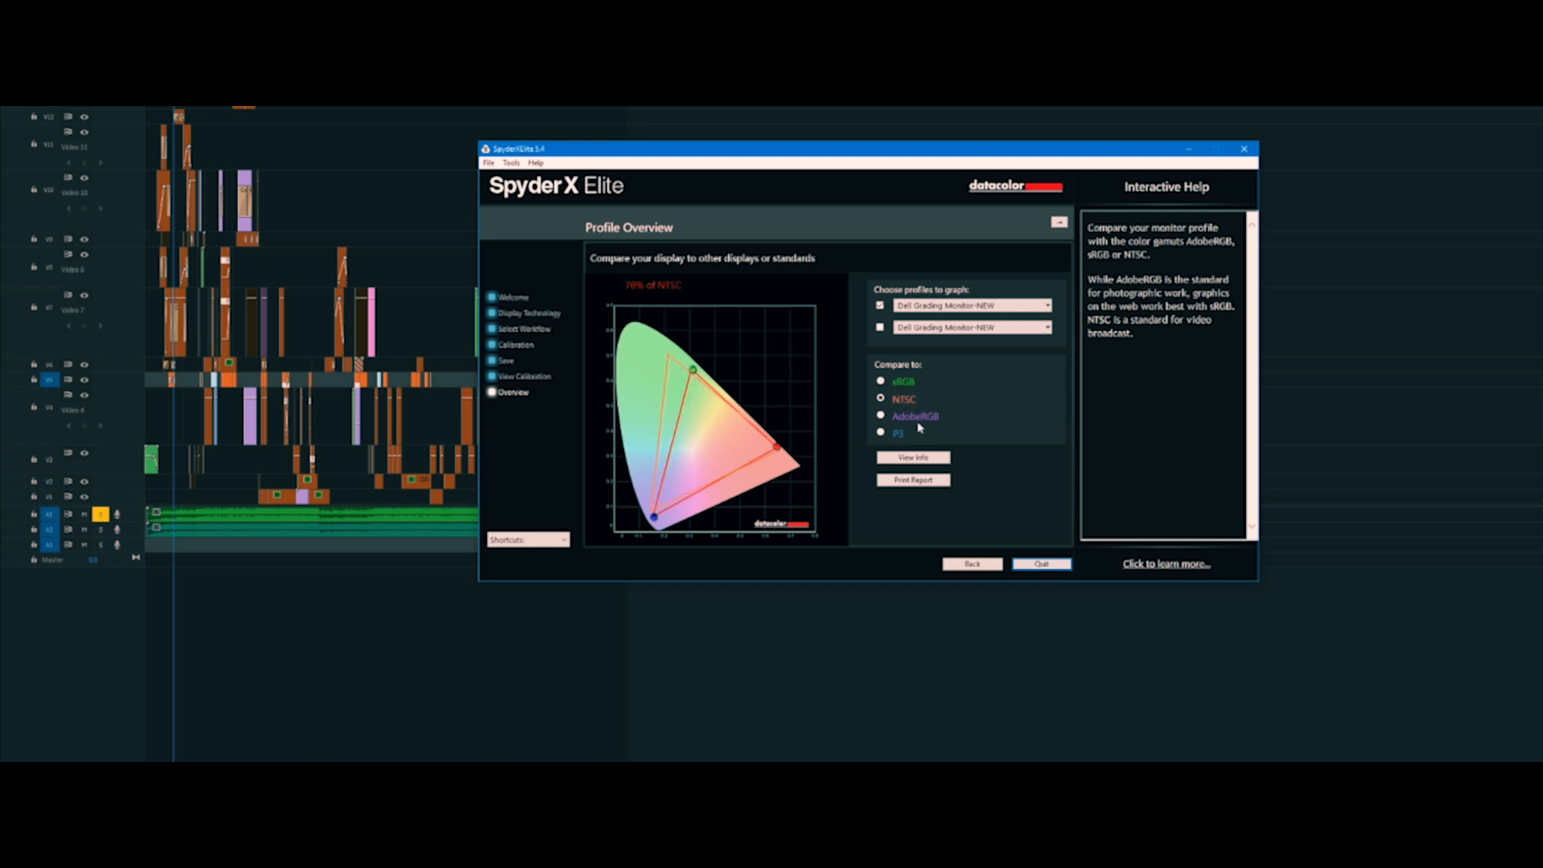
# Switch the comparison to sRGB, then AdobeRGB (75%), then back to sRGB (100%).
pyautogui.click(879, 381)
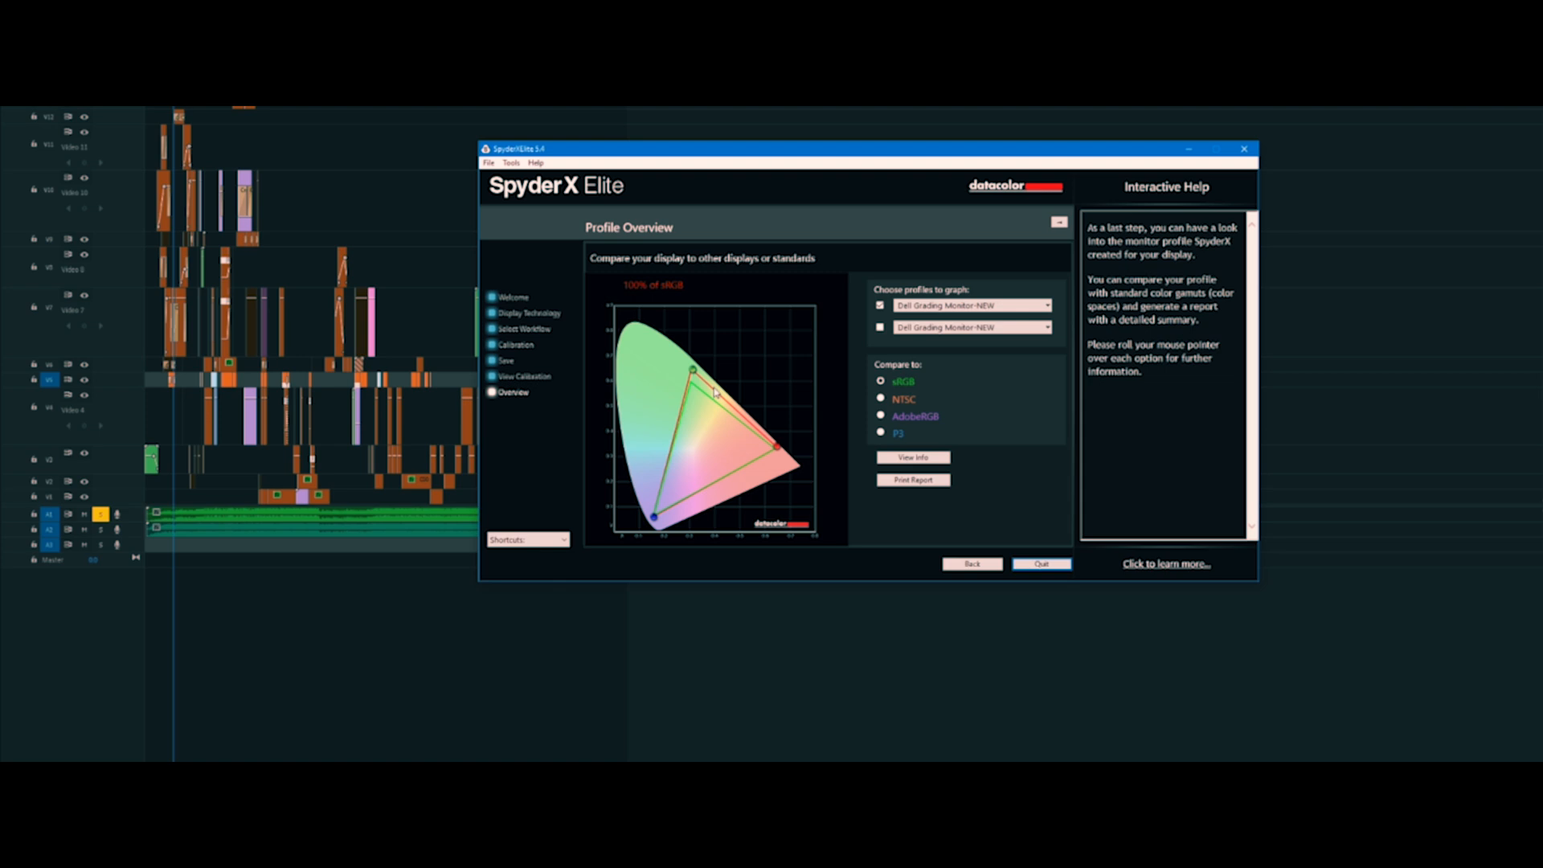
pyautogui.moveTo(707, 414)
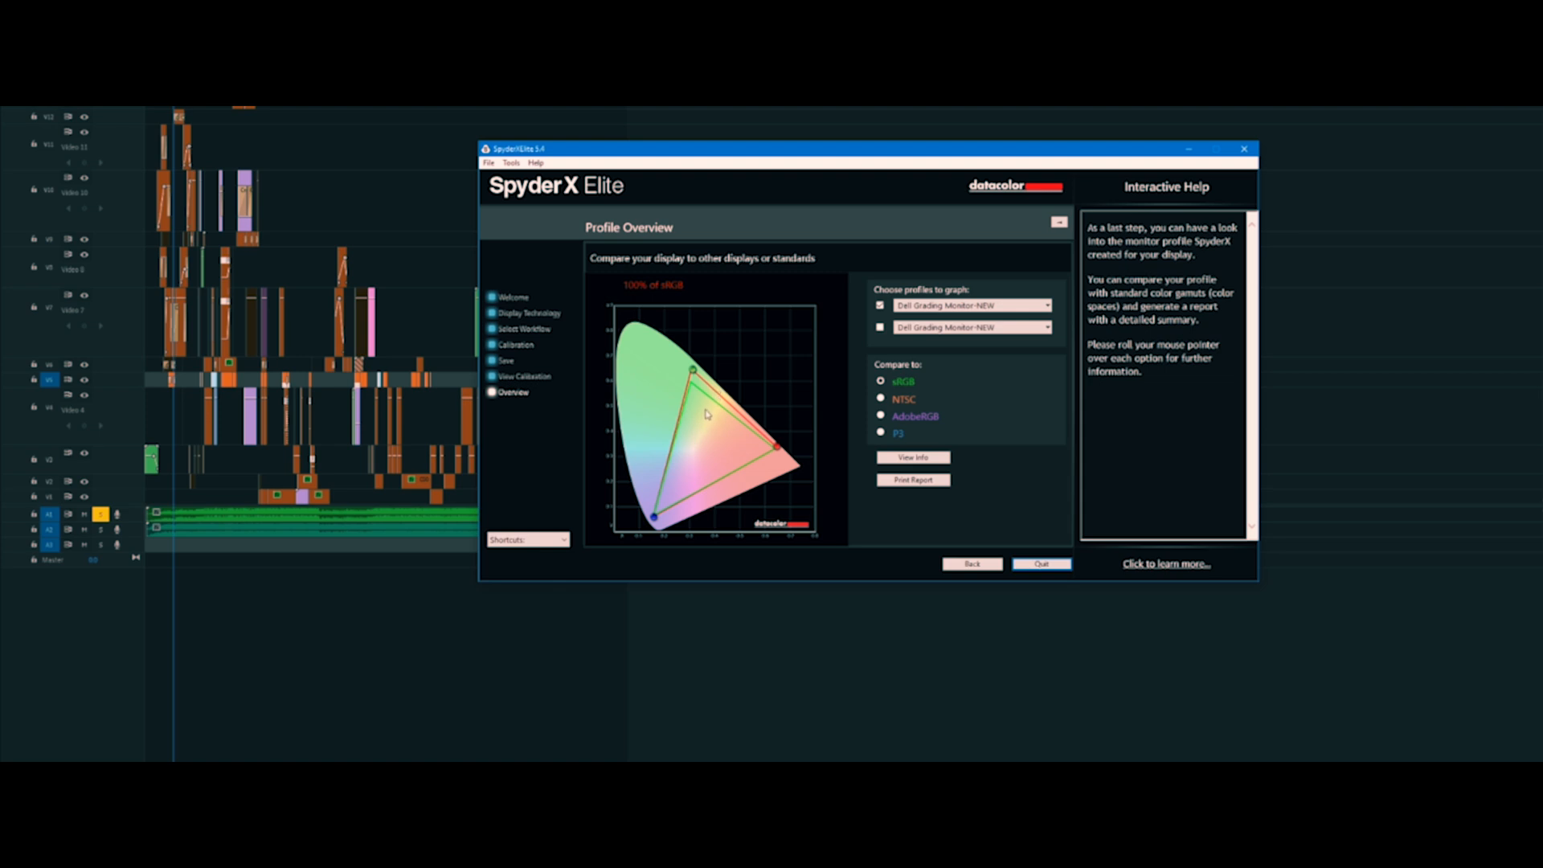
pyautogui.moveTo(903, 398)
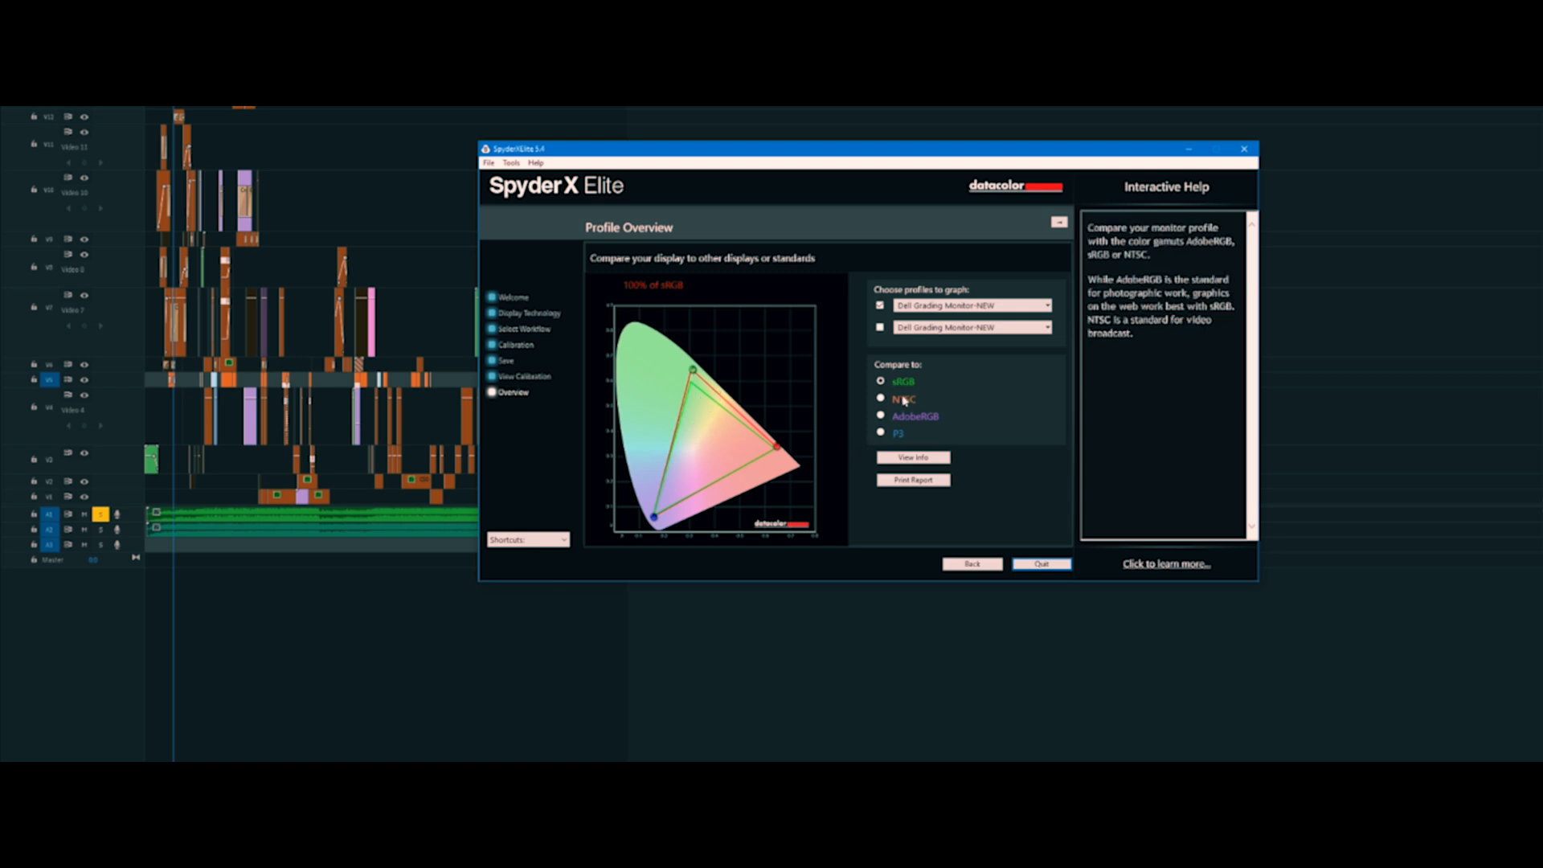
pyautogui.click(879, 415)
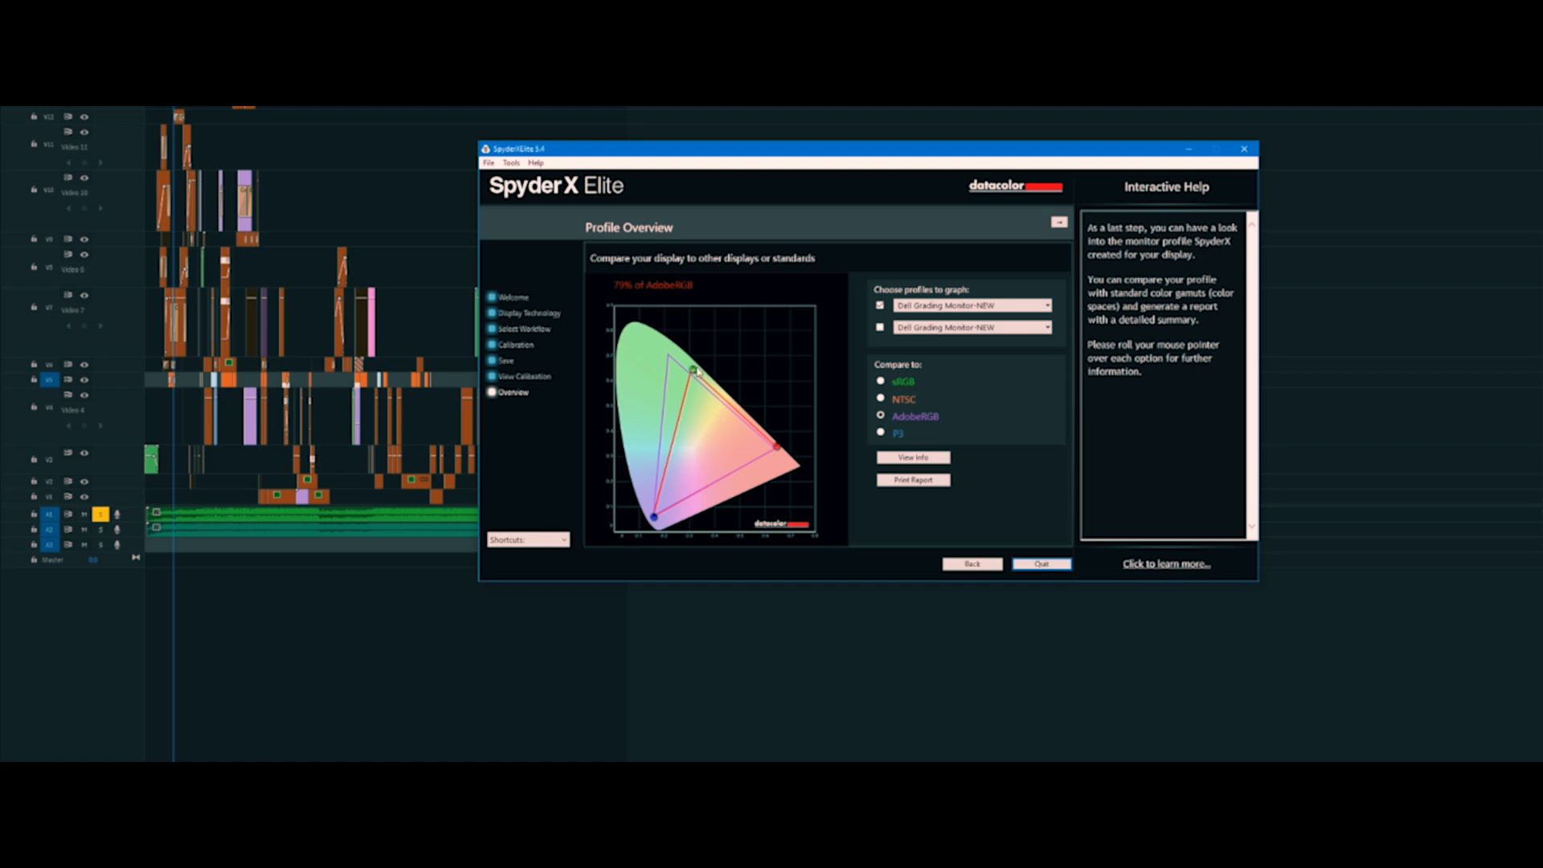
pyautogui.moveTo(710, 355)
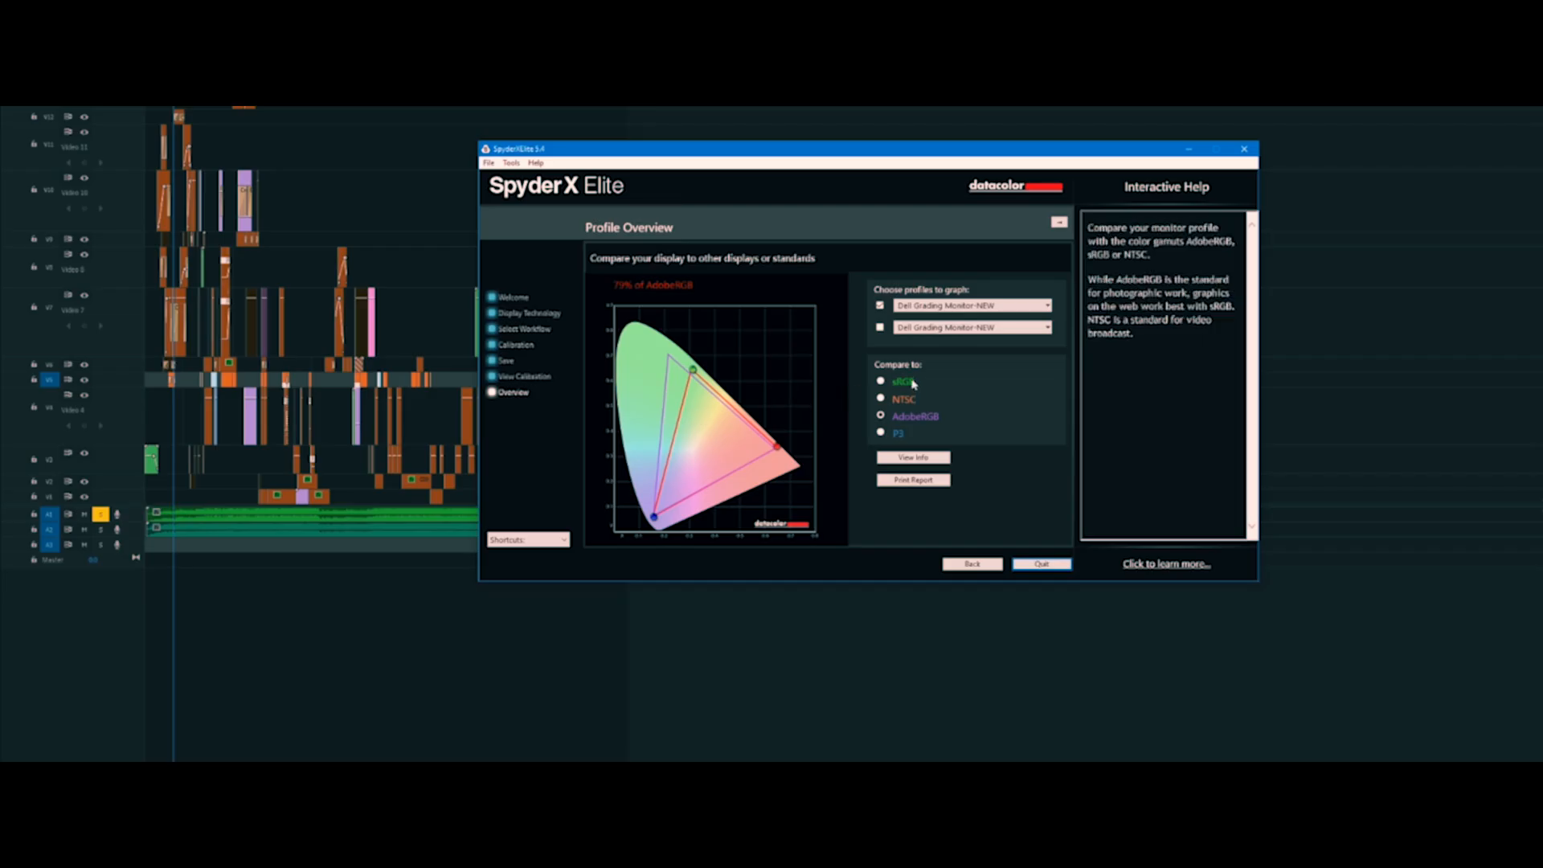
pyautogui.click(879, 381)
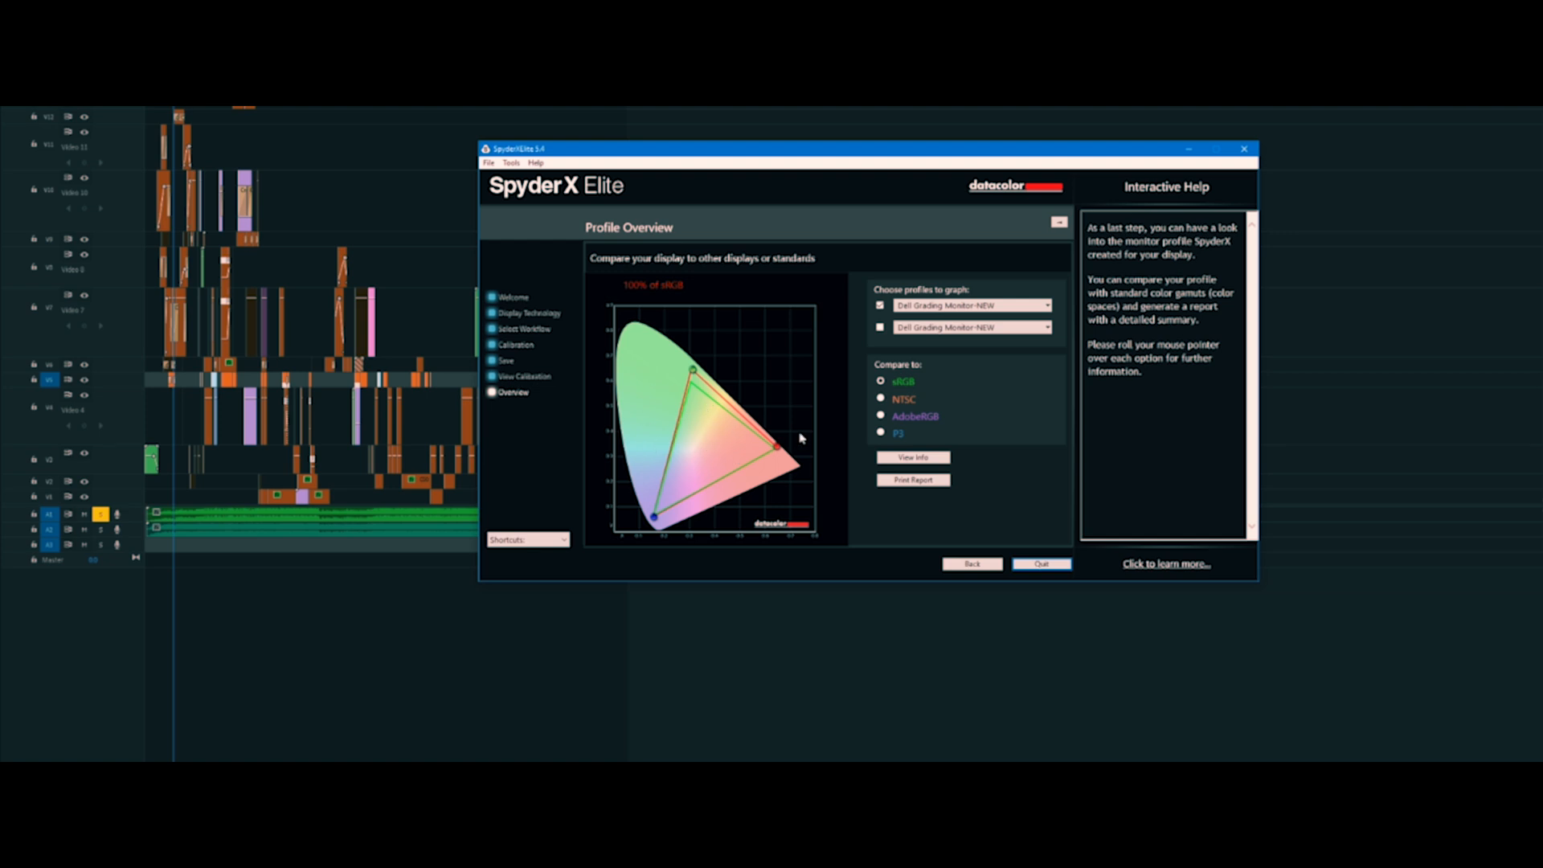
pyautogui.moveTo(922, 382)
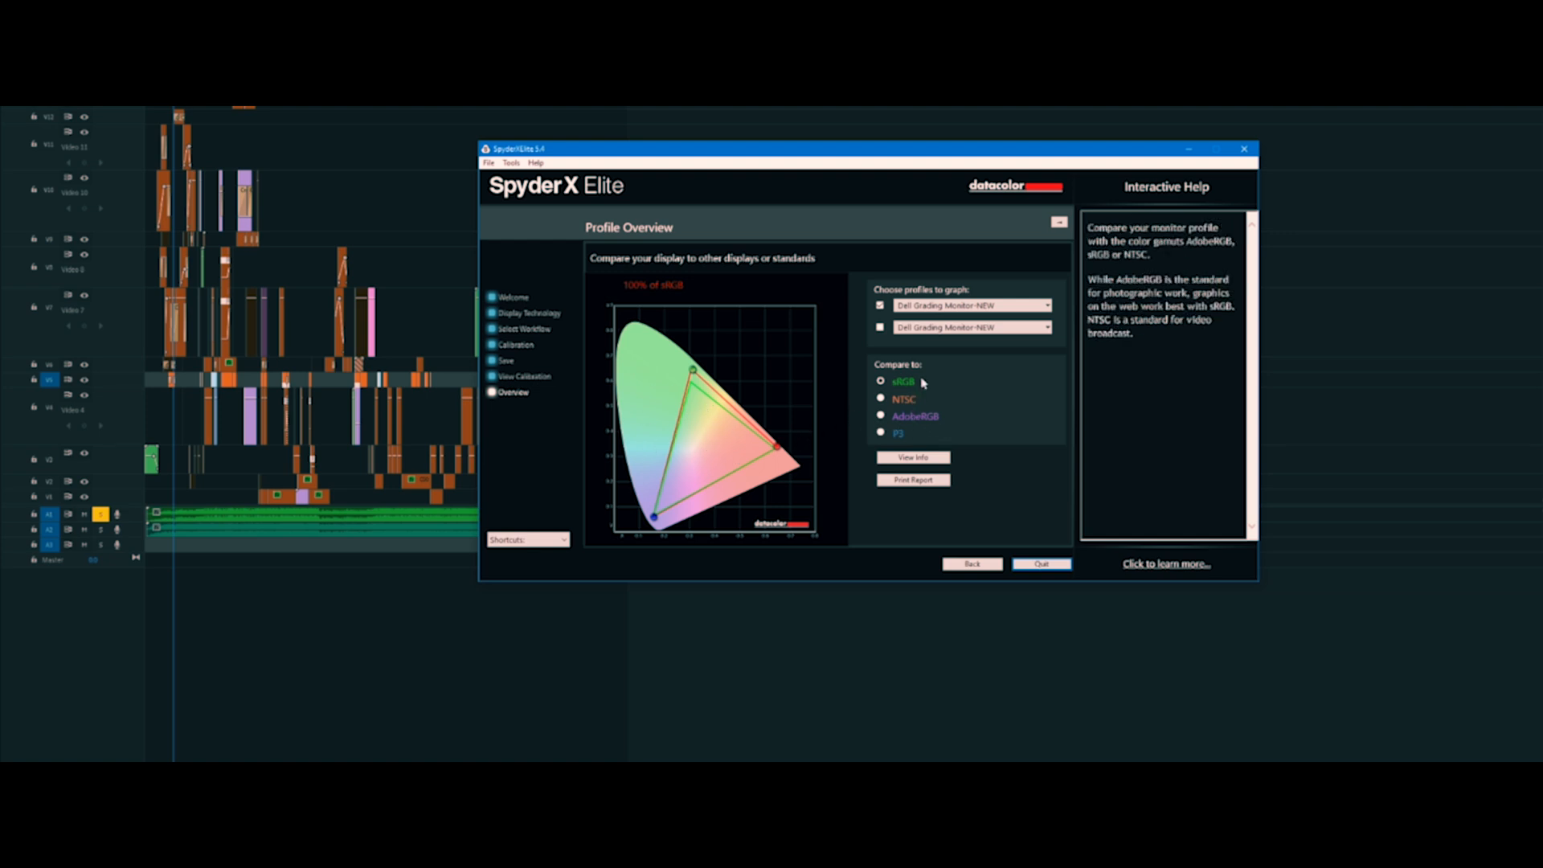